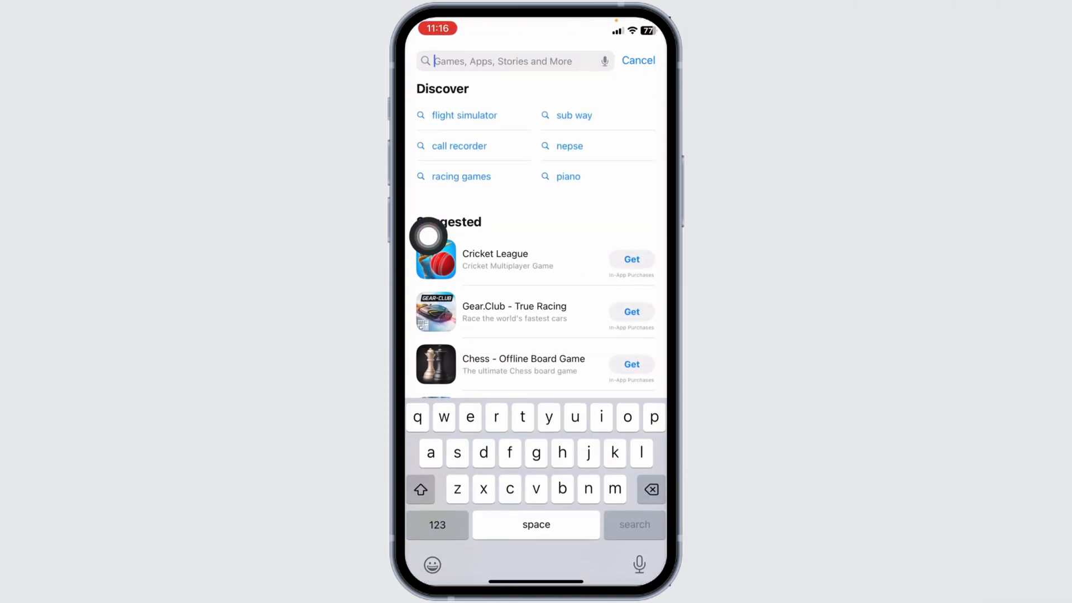
Step: Search the App Store for 'wise', then leave the search for the Home Screen
type("wise")
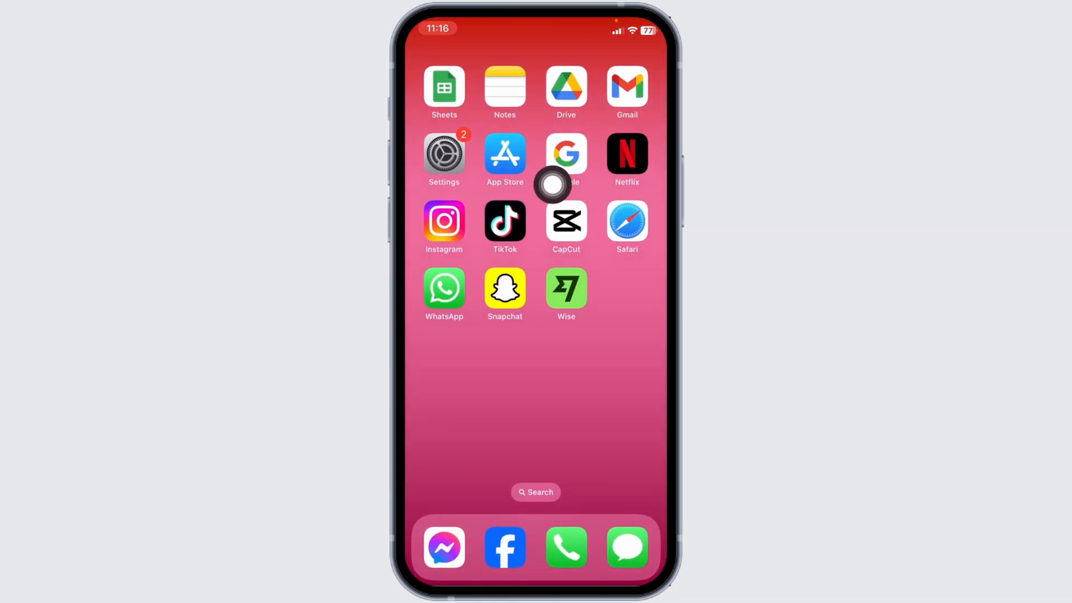
Step: Reach iPhone Storage under General and scroll the app list down to Wise
left_click(443, 154)
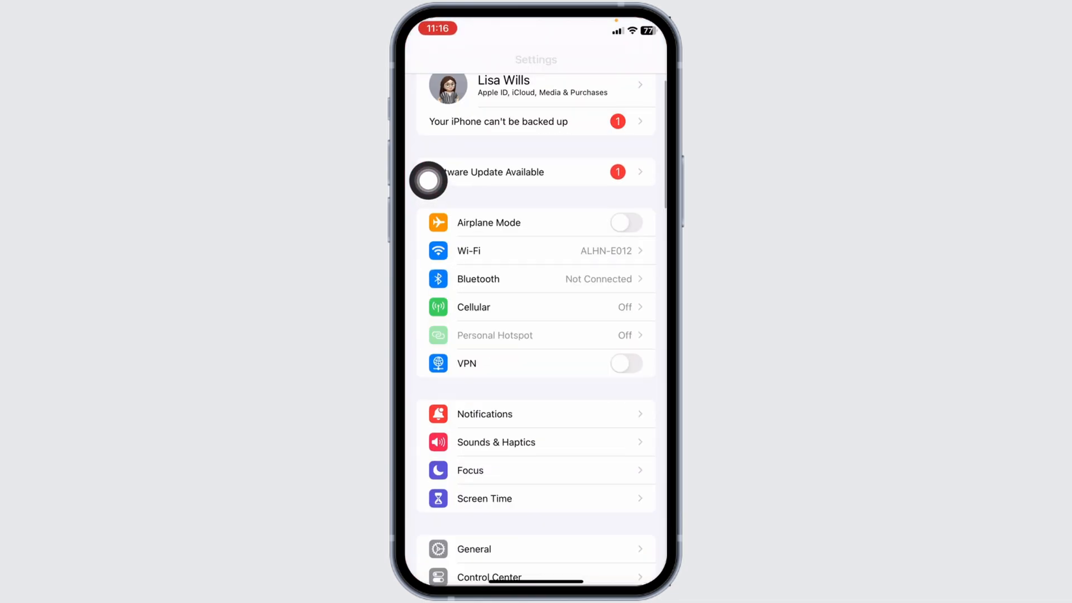
scroll("down", 3)
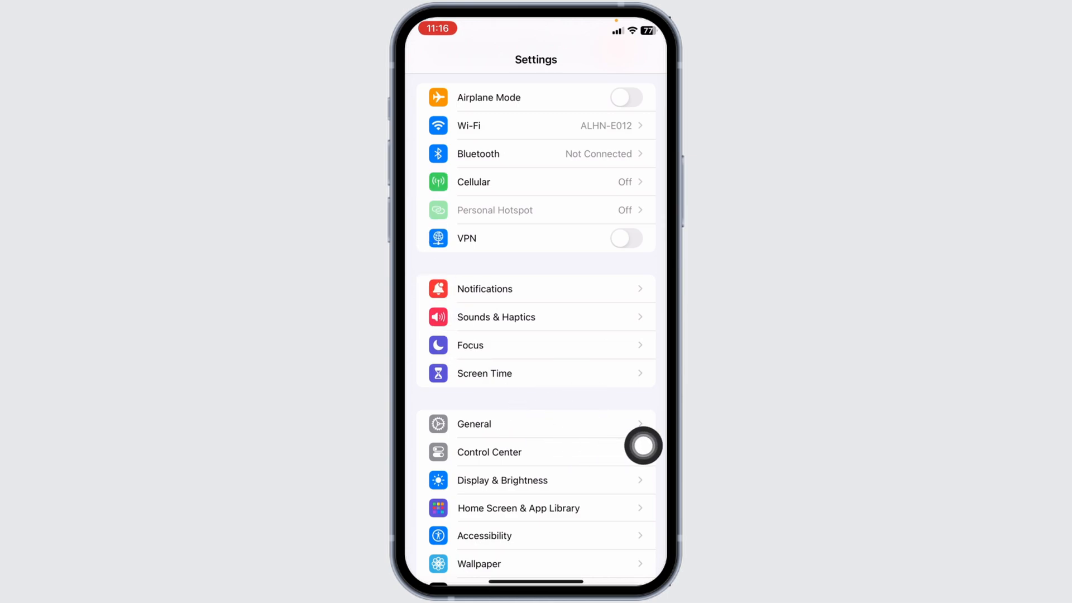
left_click(473, 423)
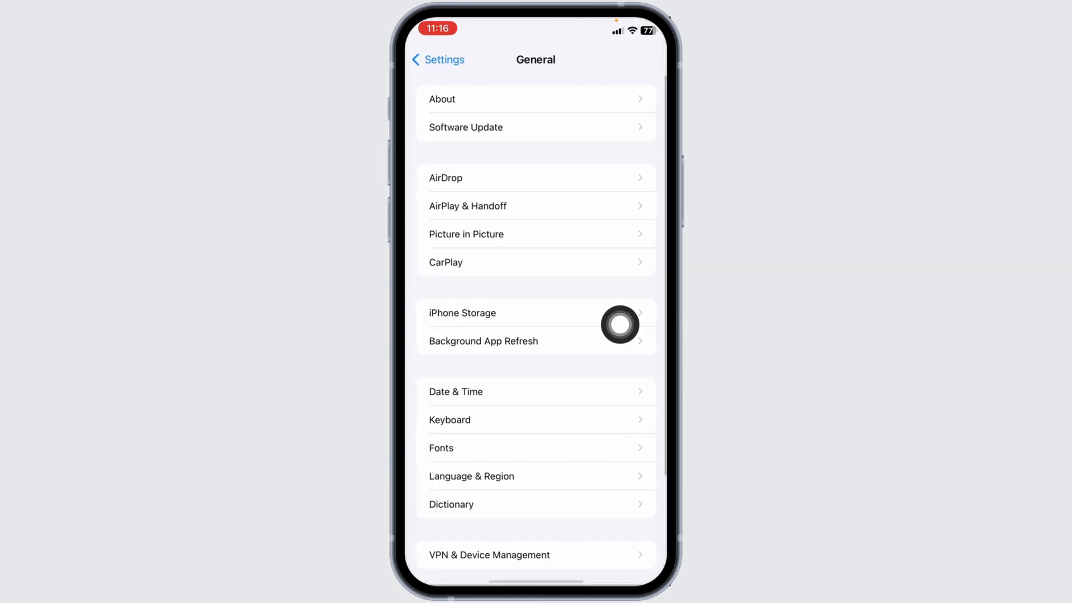
left_click(461, 313)
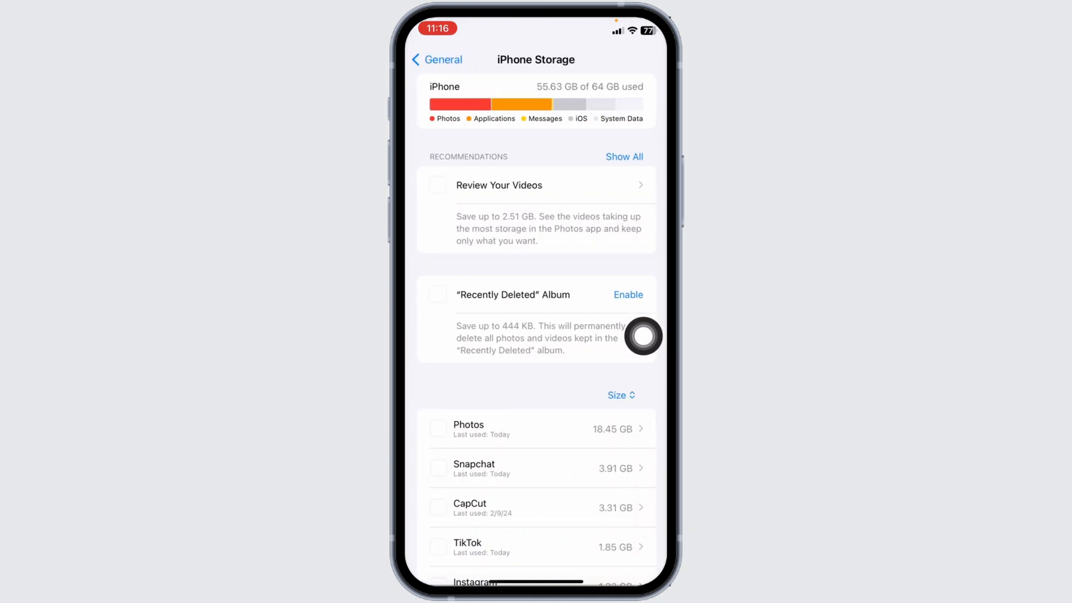
scroll("down", 3)
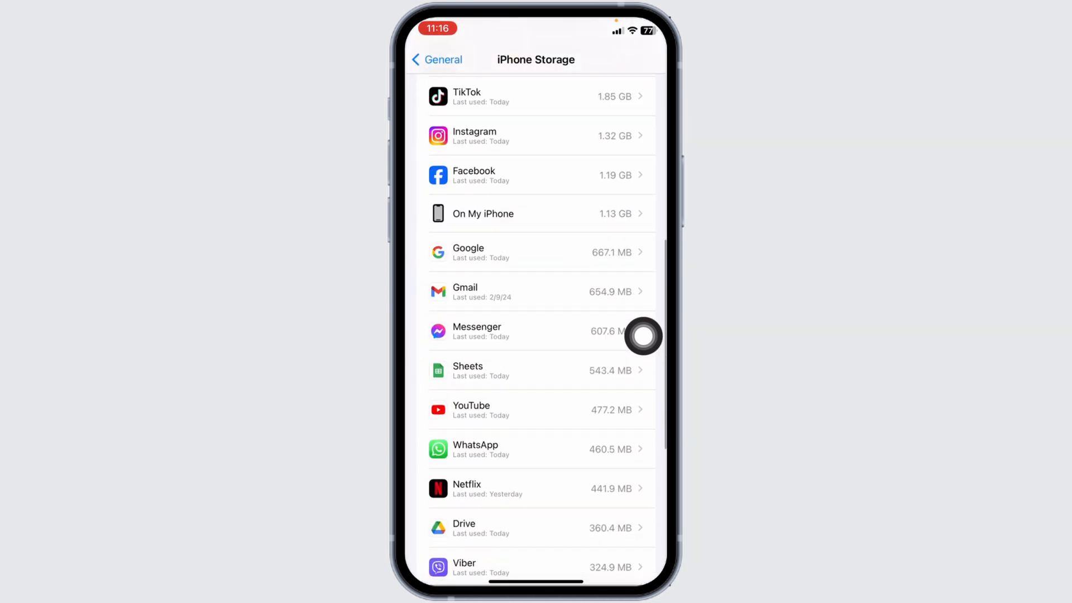
scroll("down", 3)
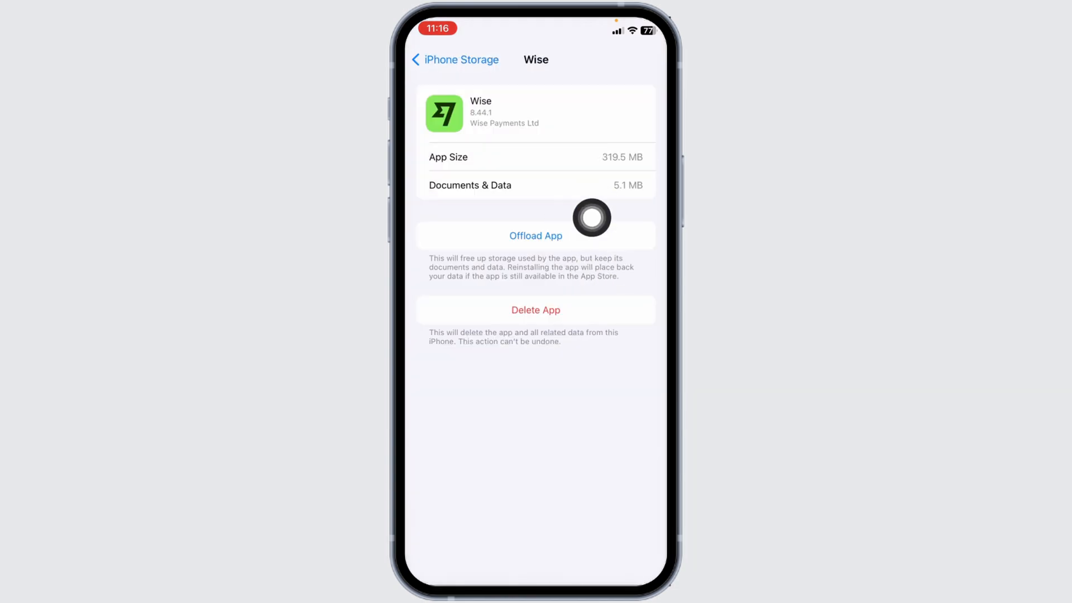
Step: Offload Wise keeping its data, reinstall it, then request Delete App to show the confirmation
left_click(535, 236)
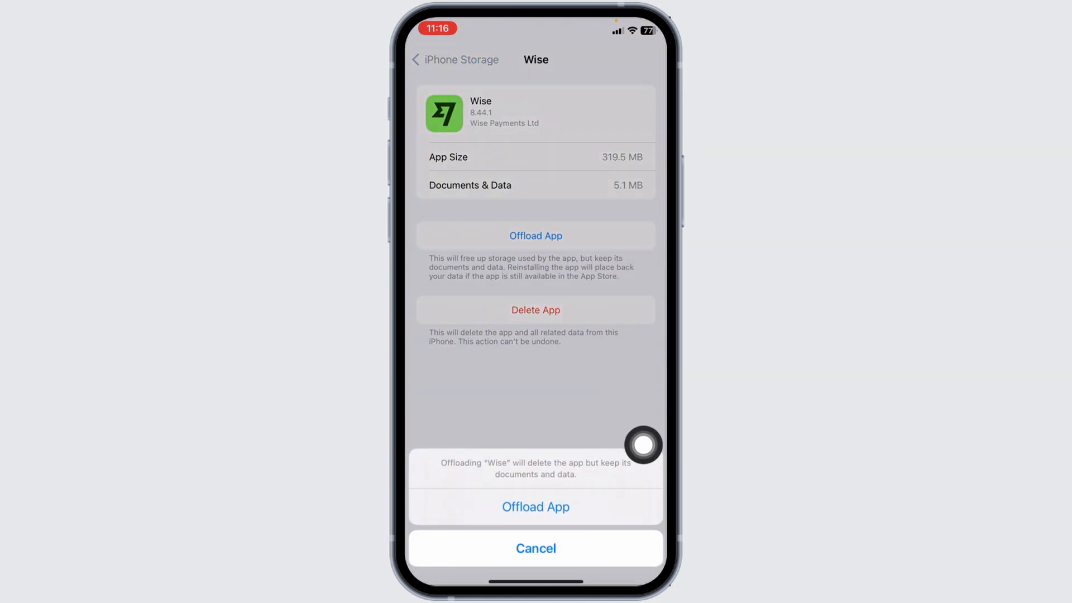
left_click(535, 507)
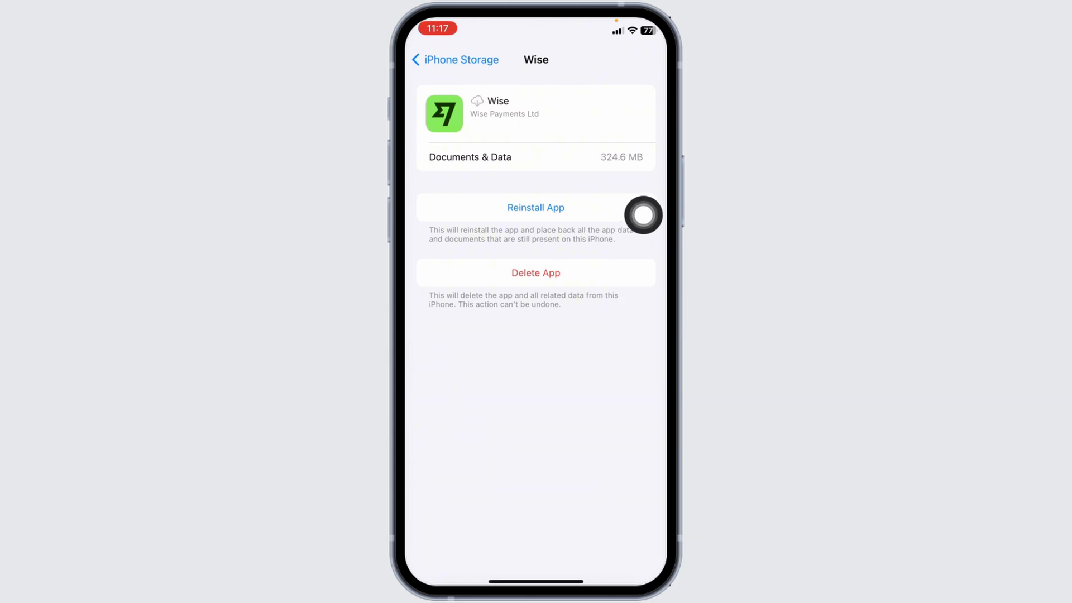
left_click(535, 207)
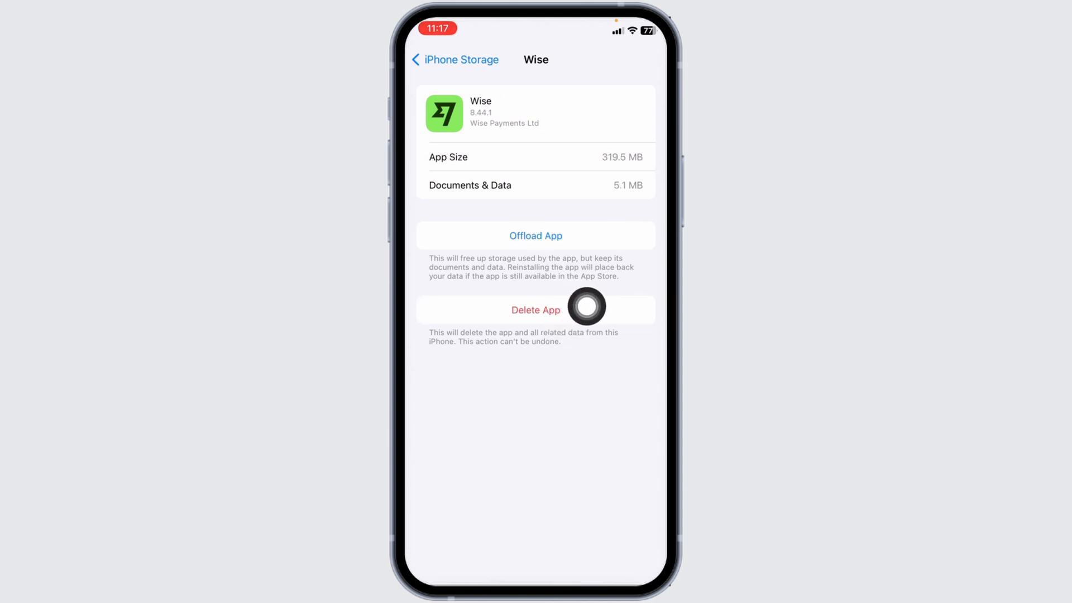
left_click(534, 309)
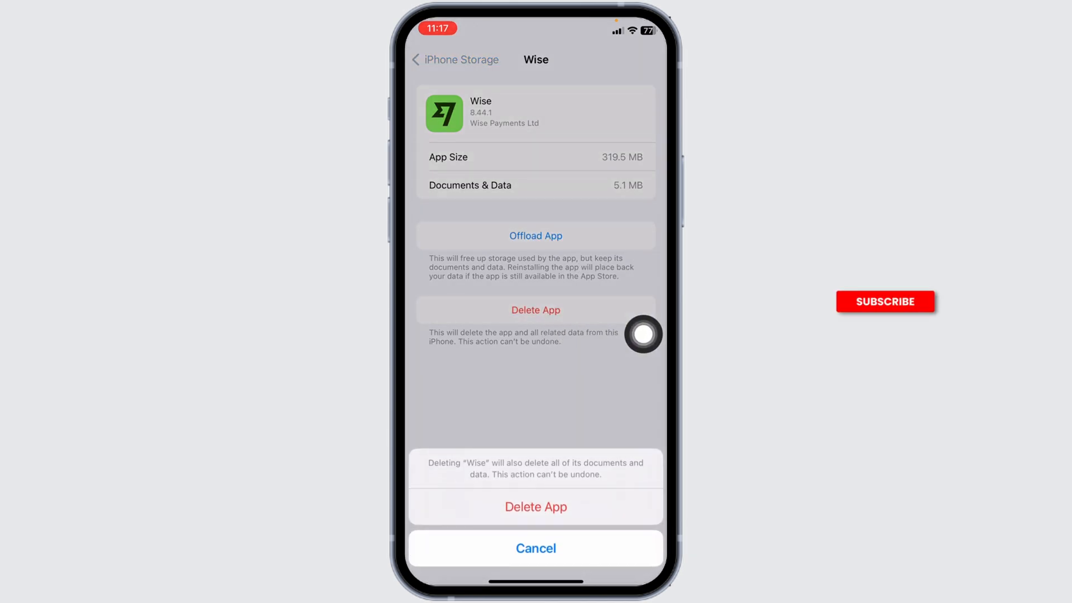